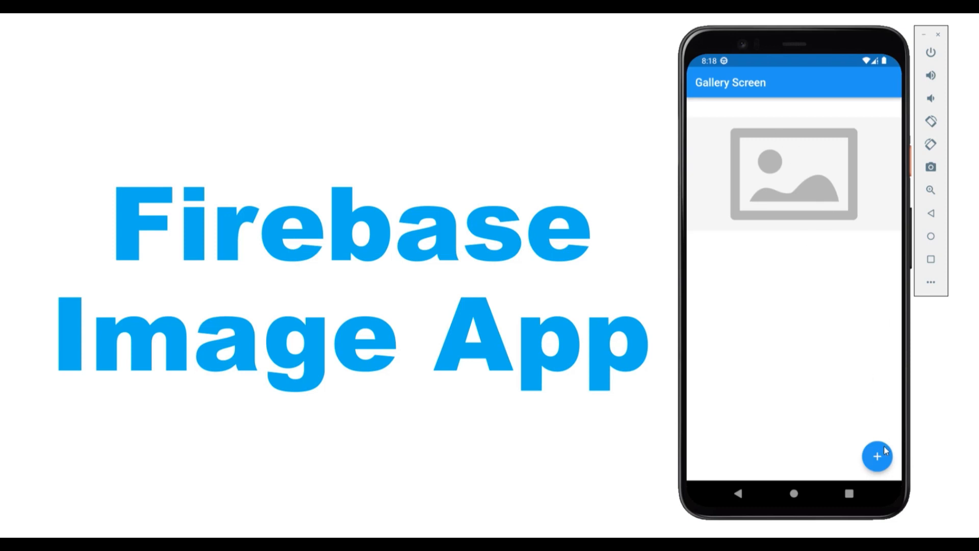
pyautogui.moveTo(792, 257)
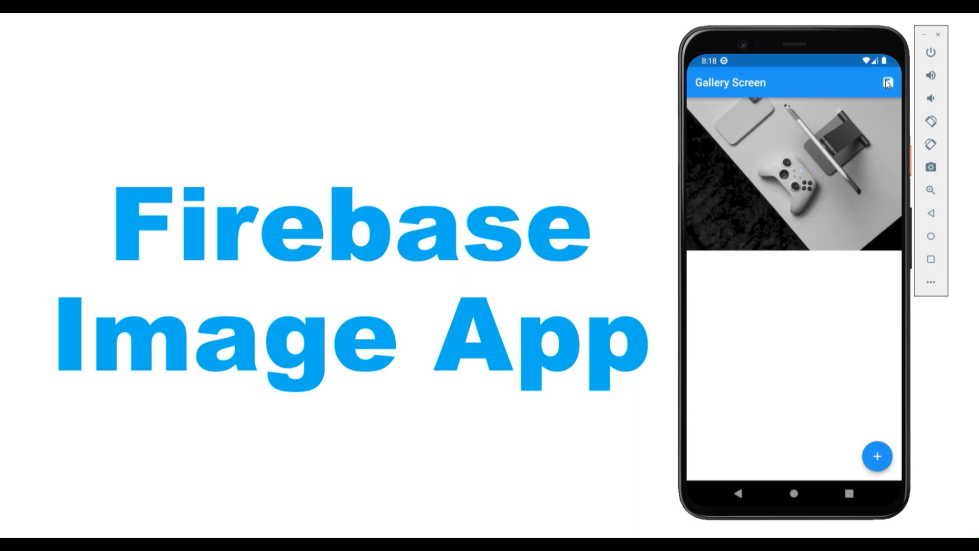
# Save the picked photo to the gallery grid and bring up recent images to pick another.
pyautogui.click(877, 456)
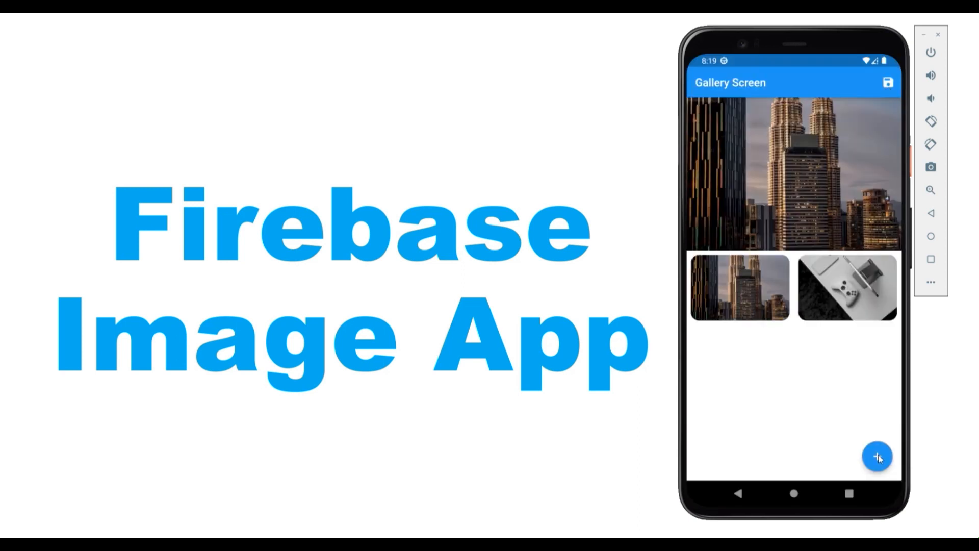
pyautogui.click(878, 456)
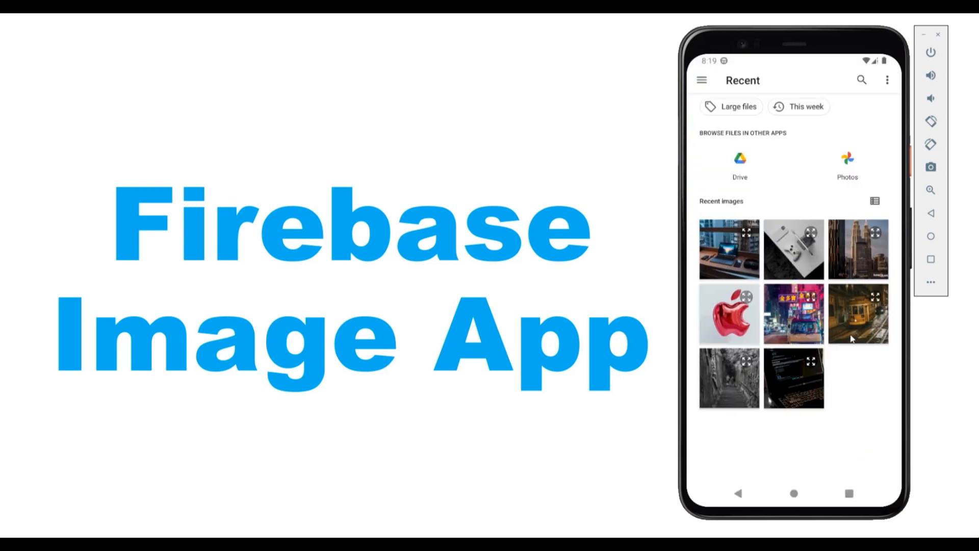
pyautogui.moveTo(789, 387)
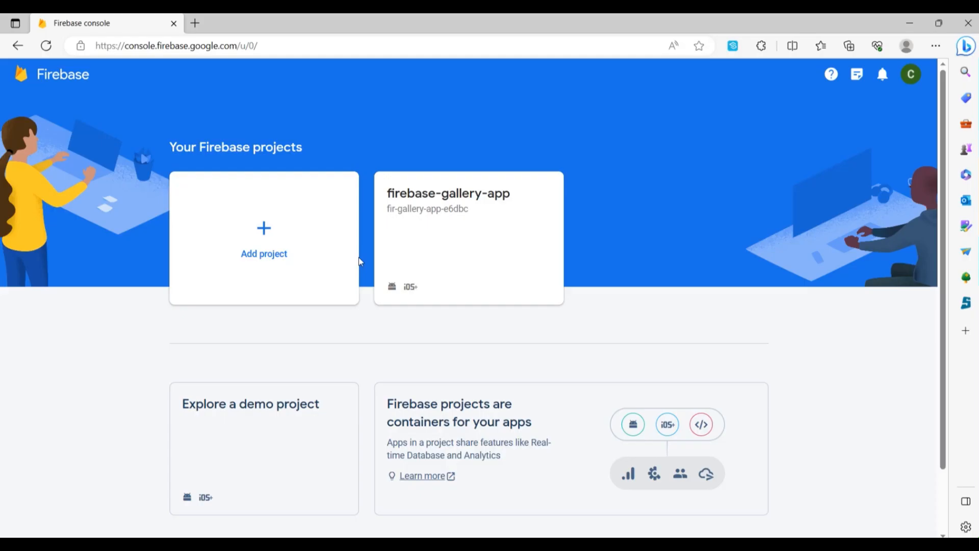
pyautogui.moveTo(290, 232)
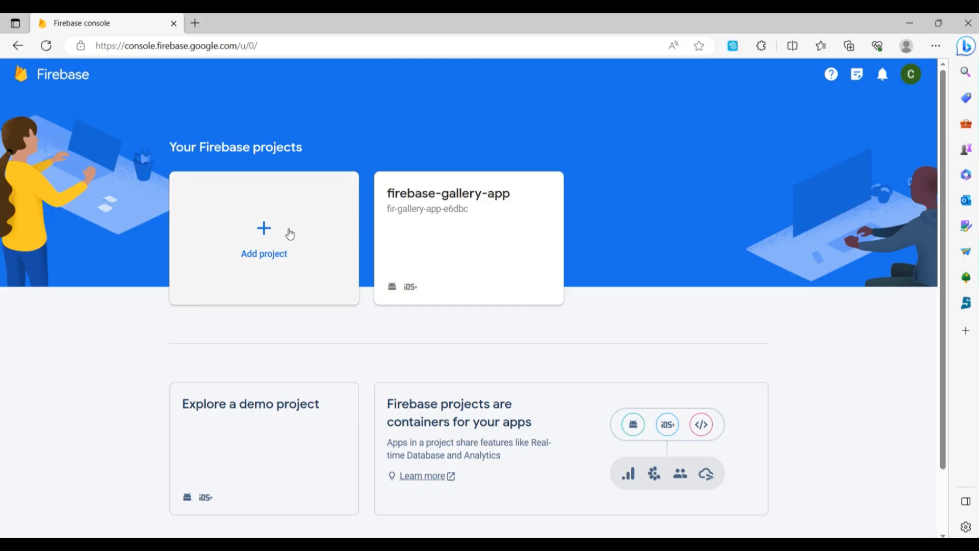
# Create the Firebase project firebase-gallery-app-tutorial with Google Analytics turned off.
pyautogui.click(263, 229)
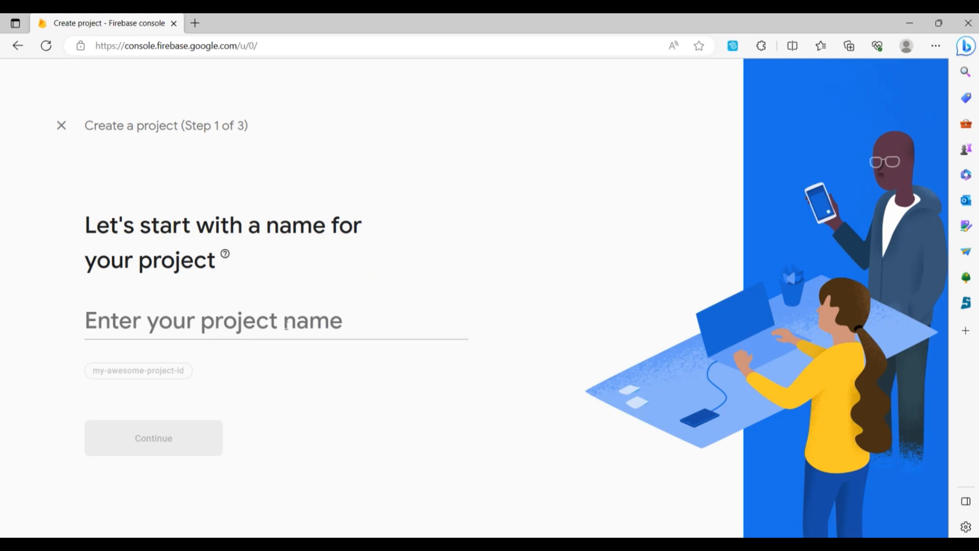
pyautogui.click(154, 438)
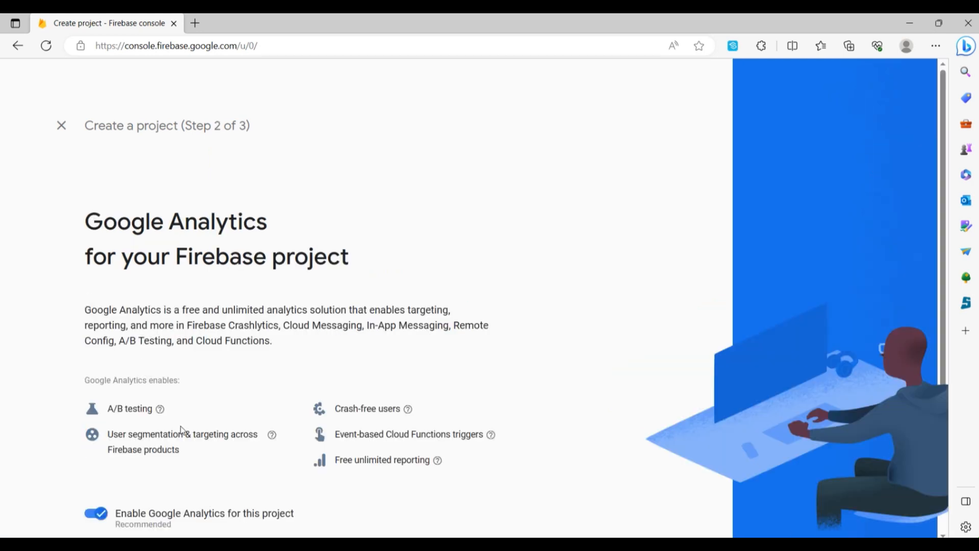
pyautogui.click(96, 512)
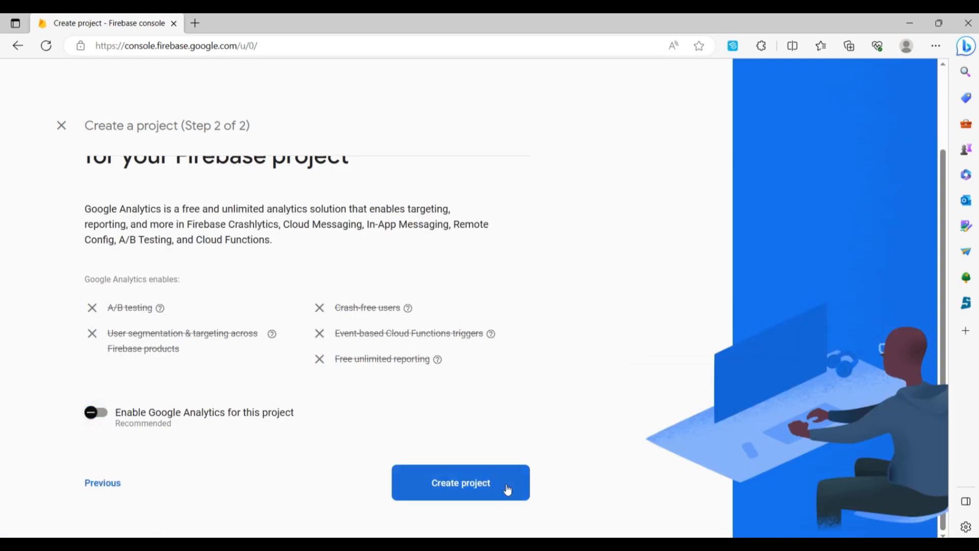
pyautogui.click(460, 482)
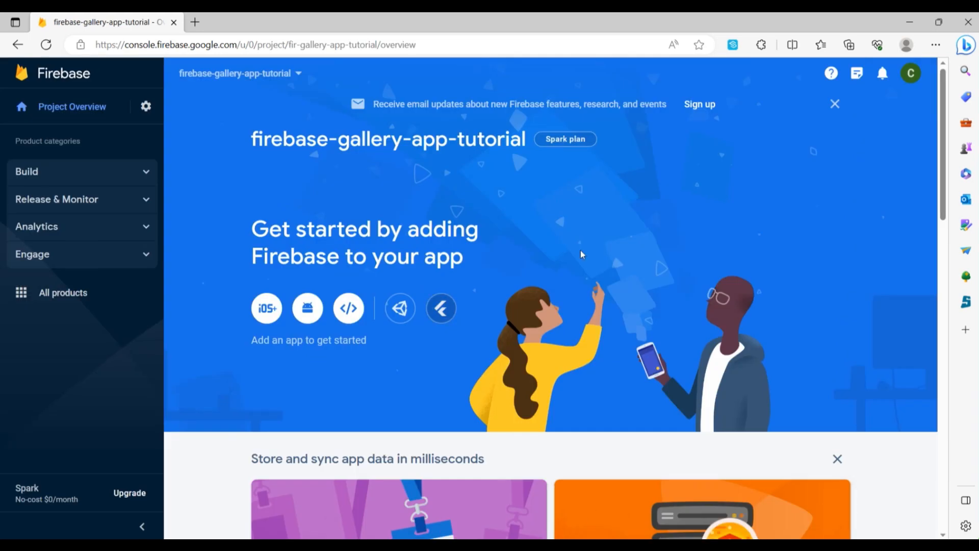
pyautogui.moveTo(490, 182)
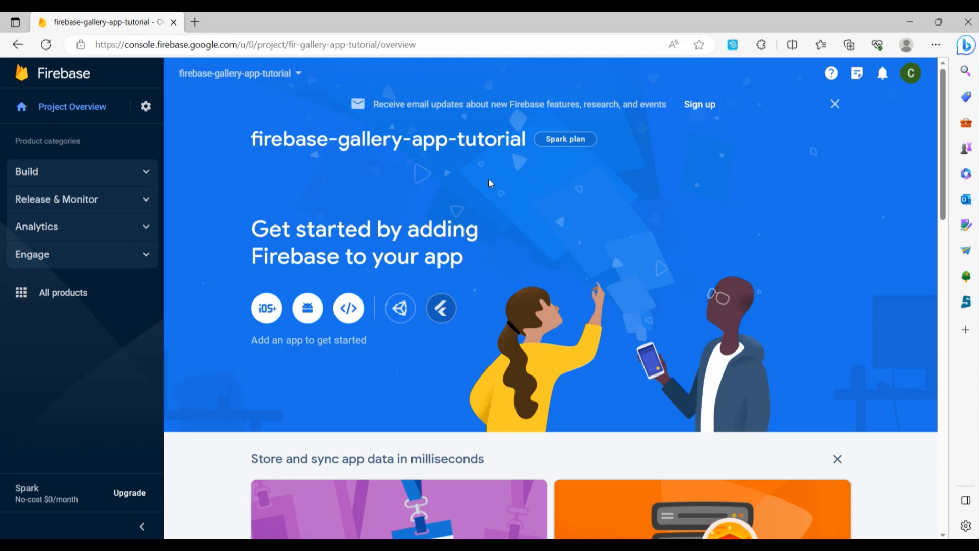
pyautogui.moveTo(441, 308)
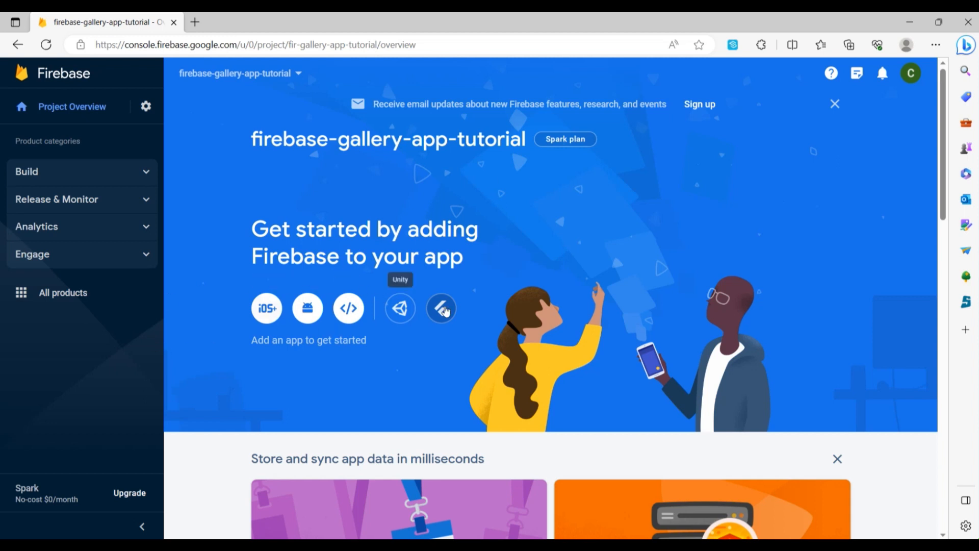
# Add a Flutter app in Firebase and copy the dart pub global activate flutterfire_cli command.
pyautogui.click(440, 308)
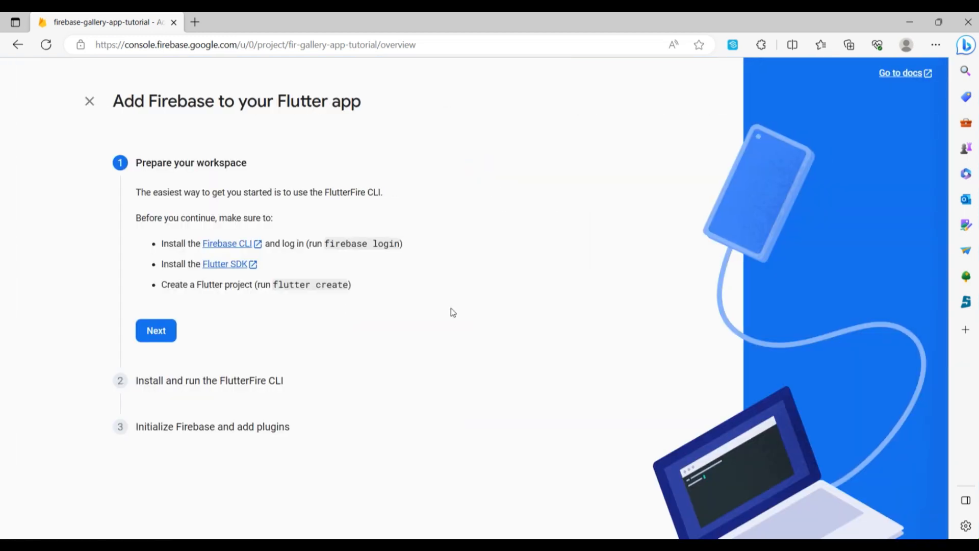
pyautogui.moveTo(451, 324)
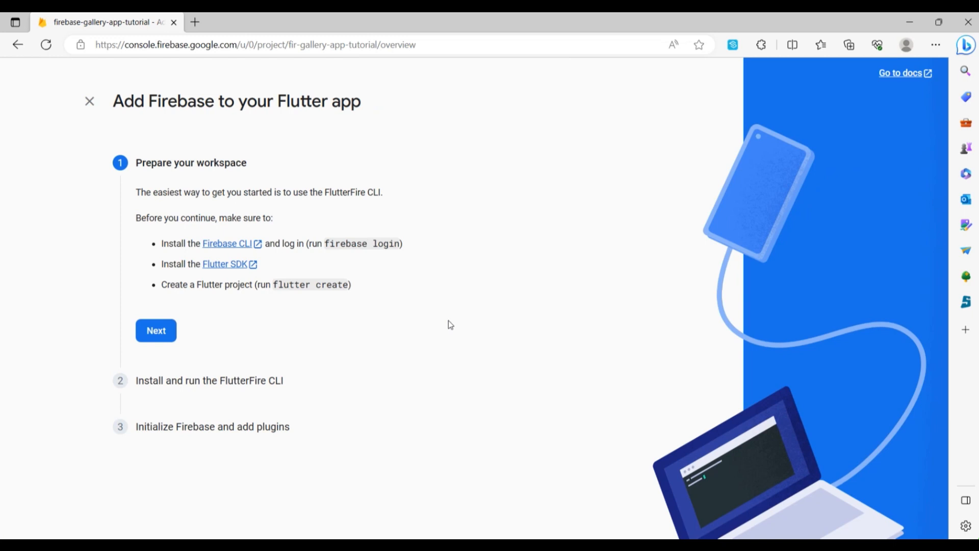
pyautogui.click(155, 330)
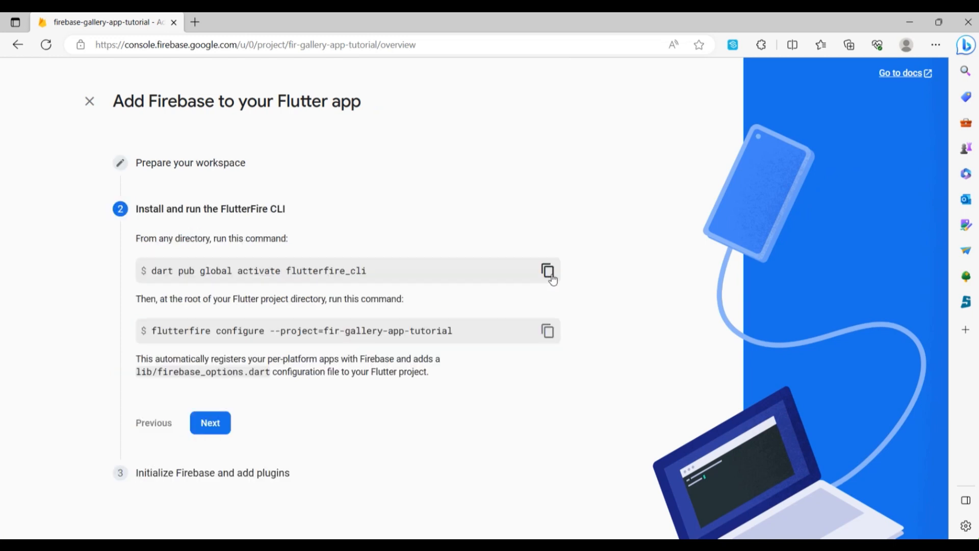
pyautogui.click(548, 271)
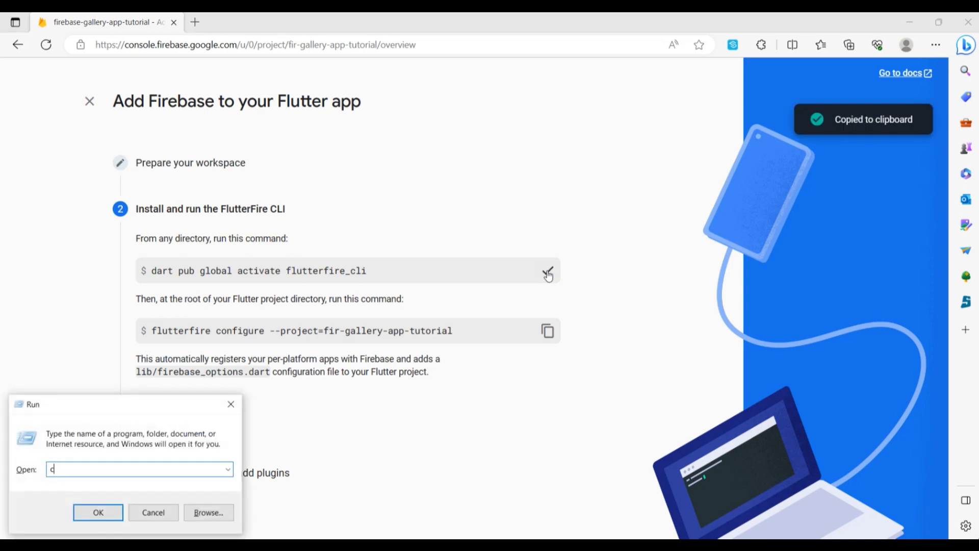
pyautogui.click(98, 512)
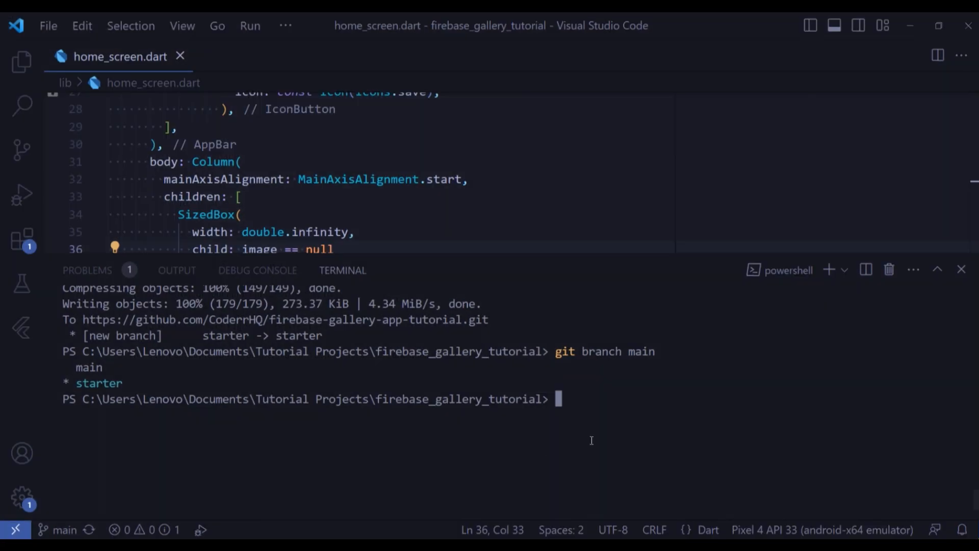
# Run flutterfire configure --project=fir-gallery-app-tutorial, accepting android and ios platforms.
pyautogui.write('flutterfire configure --project=fir-gallery-app-tutorial')
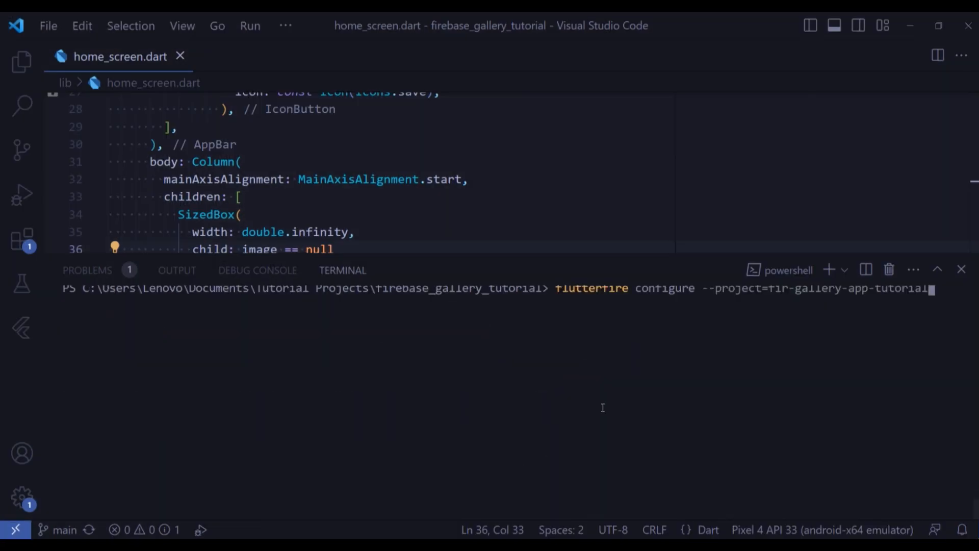
pyautogui.press('Enter')
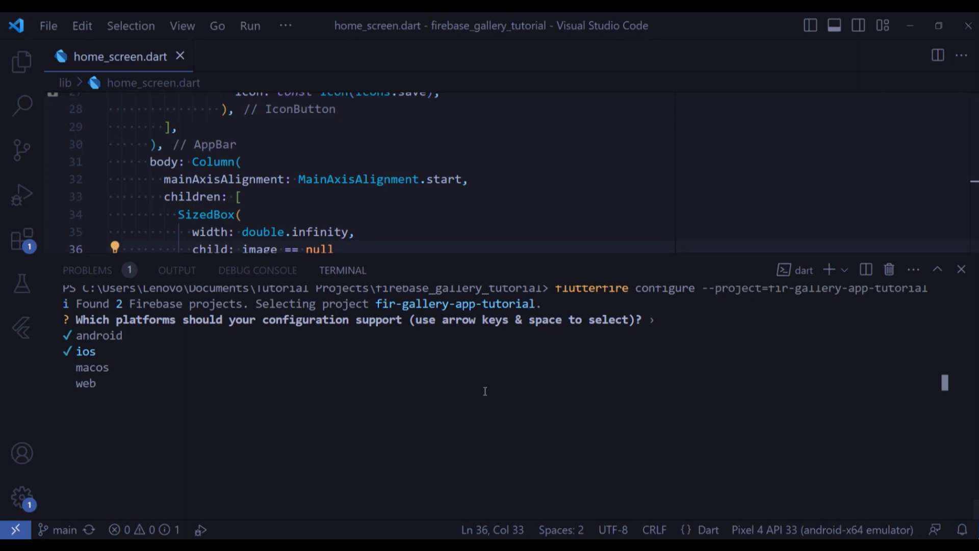
pyautogui.press('Enter')
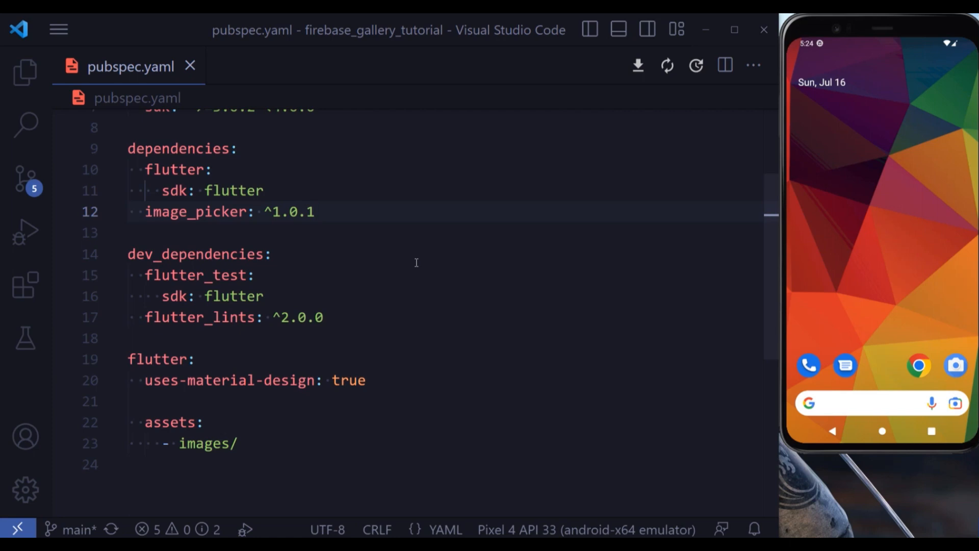
# Add firebase_core ^2.15.0 to pubspec.yaml and set the Android minSdkVersion to 21.
pyautogui.write('firebase_core: ^2.15.0')
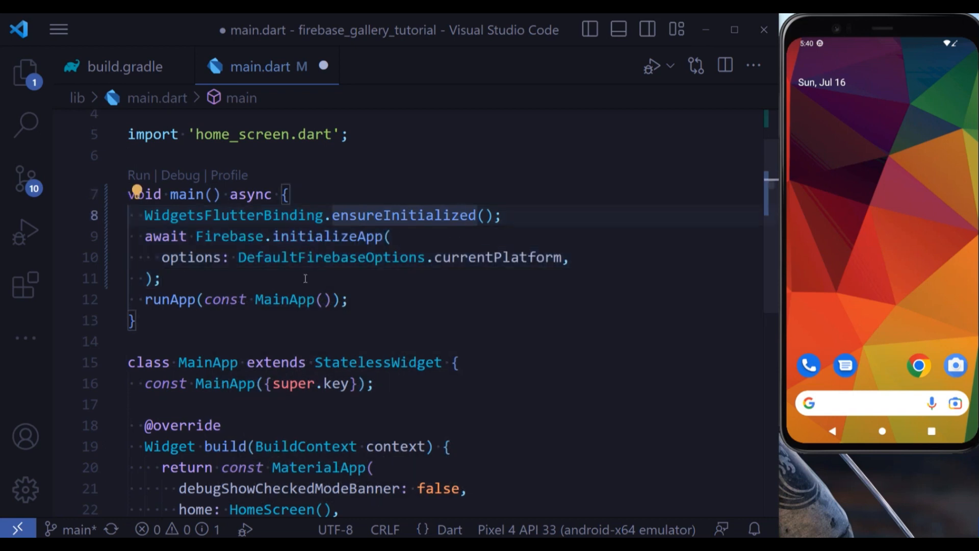
pyautogui.click(125, 67)
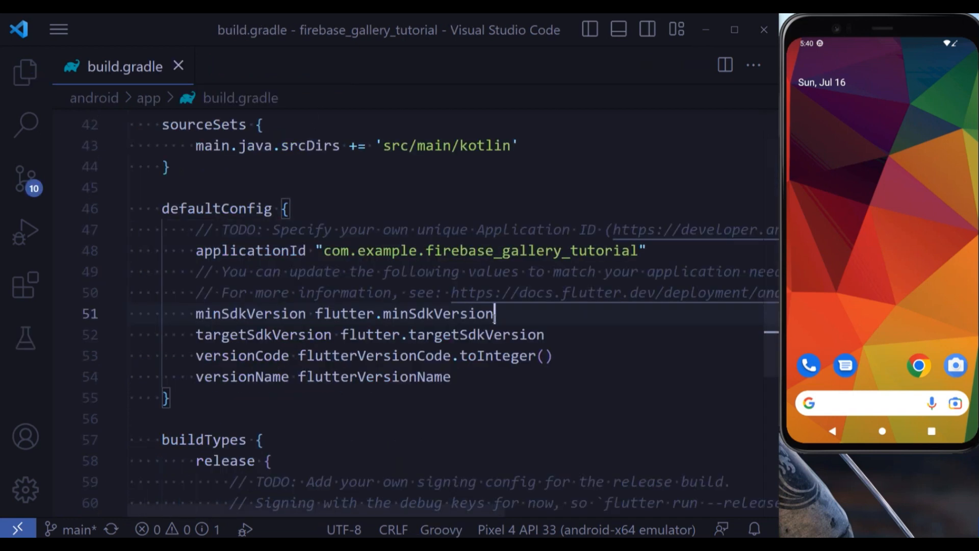
pyautogui.doubleClick(402, 314)
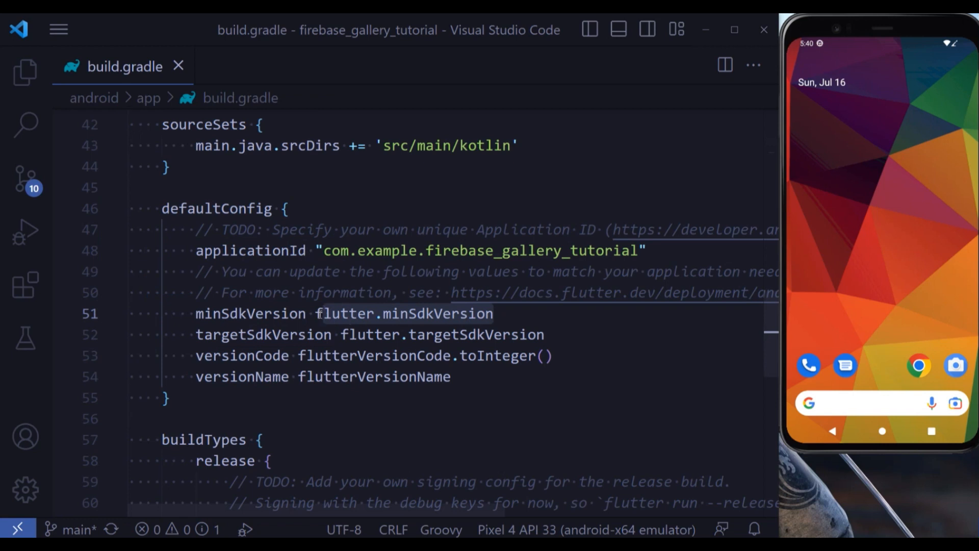
pyautogui.write('21')
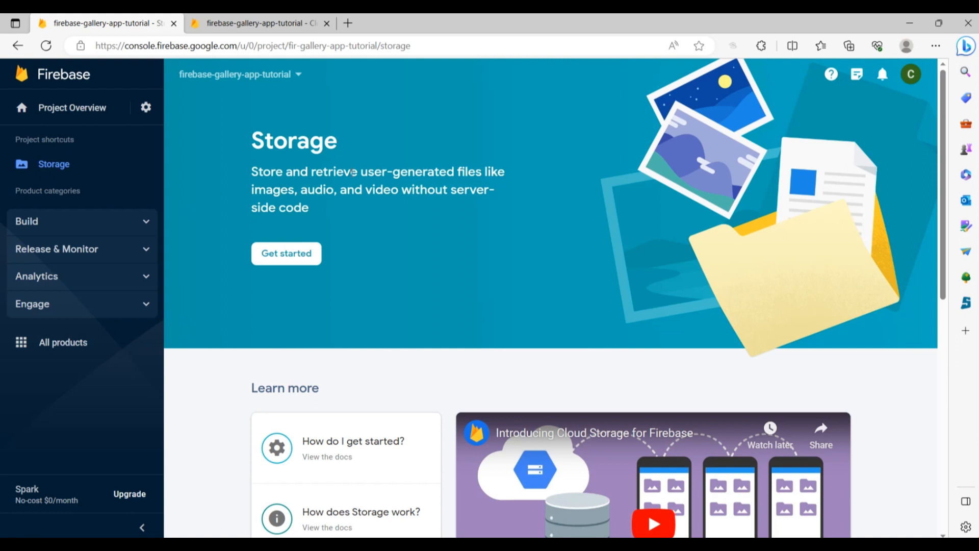
# Set up Cloud Storage in production mode at the eur3 (europe-west) location.
pyautogui.click(286, 253)
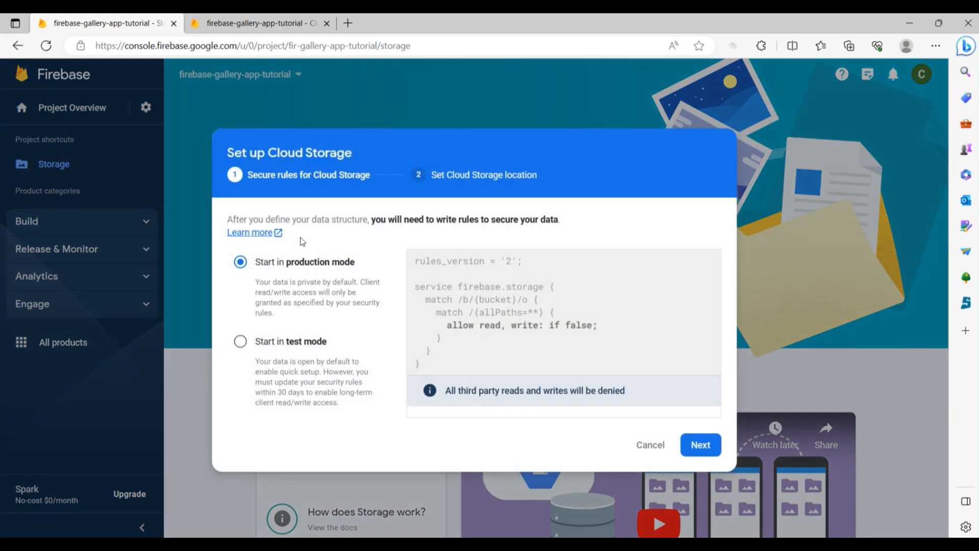
pyautogui.click(699, 444)
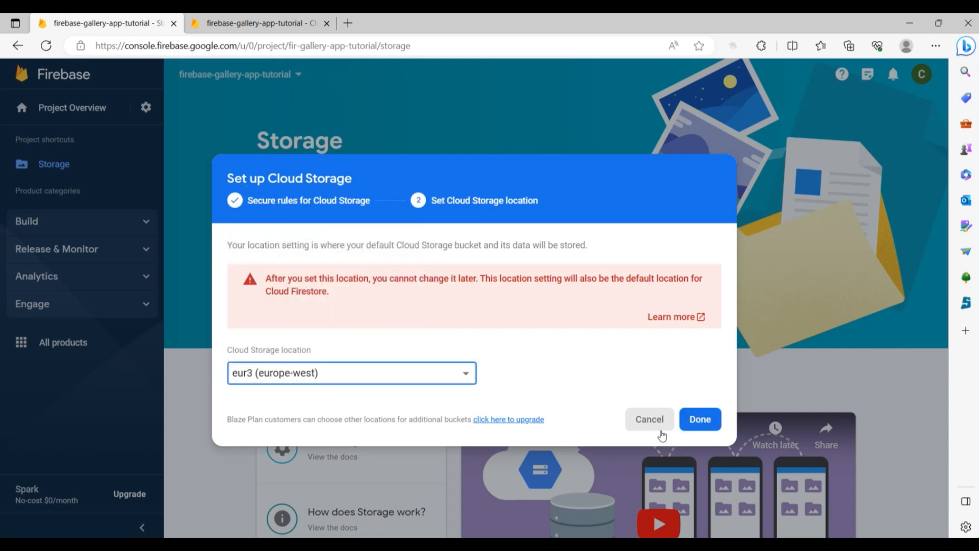
pyautogui.click(700, 419)
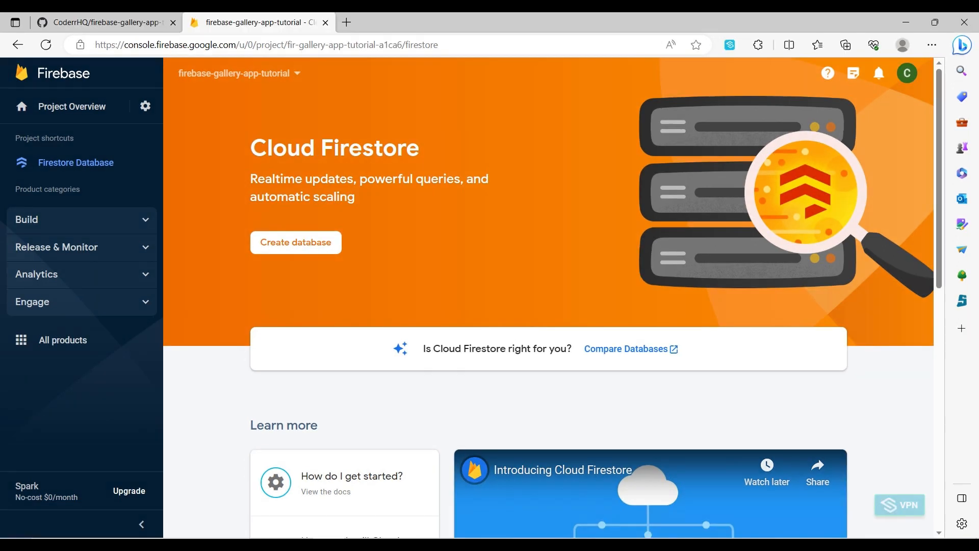
# Start creating the Firestore database and choose production-mode security rules.
pyautogui.click(296, 243)
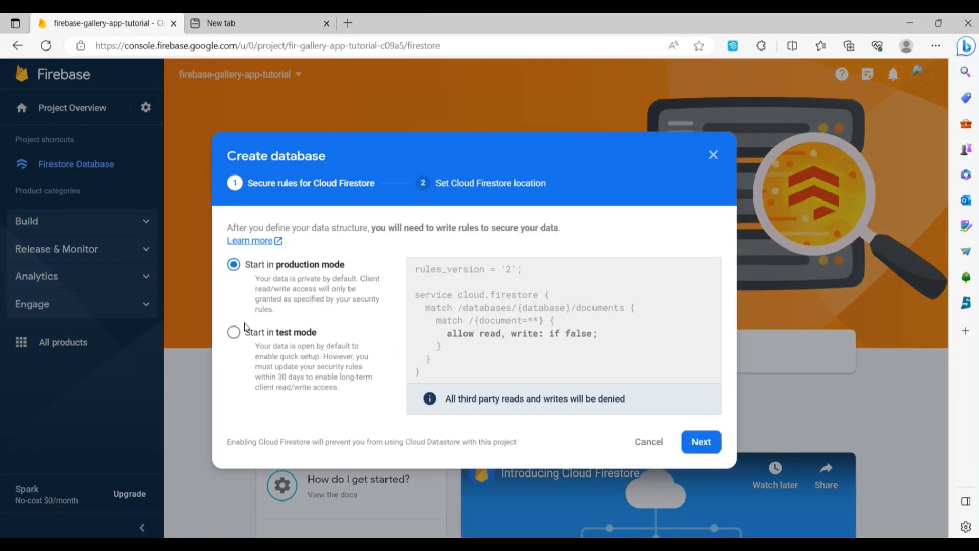
pyautogui.click(700, 442)
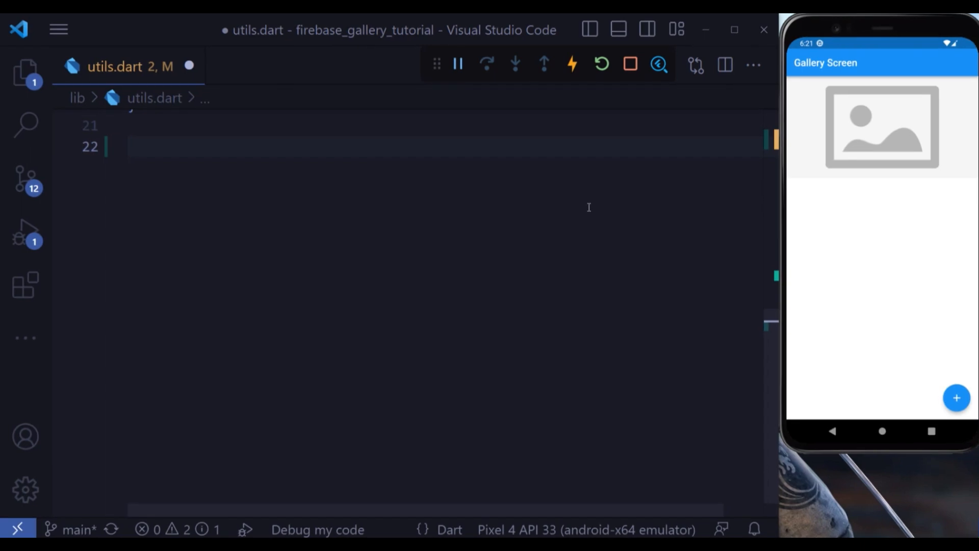
# Write saveImageToFirebase: putFile to images/$imageName, add download URL to Firestore, return it, save.
pyautogui.write('Future<String?> saveImageToFirebase(File image) async {')
pyautogui.write('return null;')
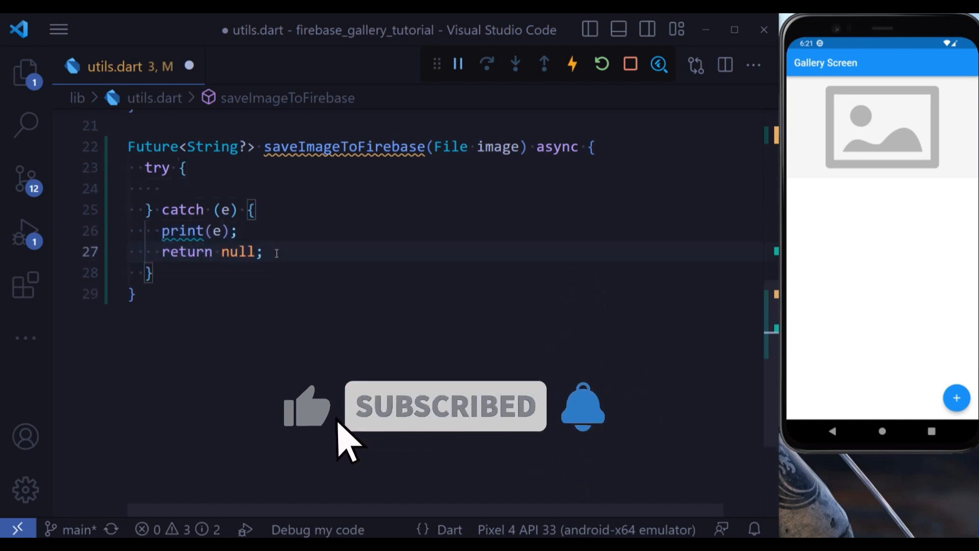
pyautogui.write('FirebaseStorage storage = FirebaseStorage.instance;')
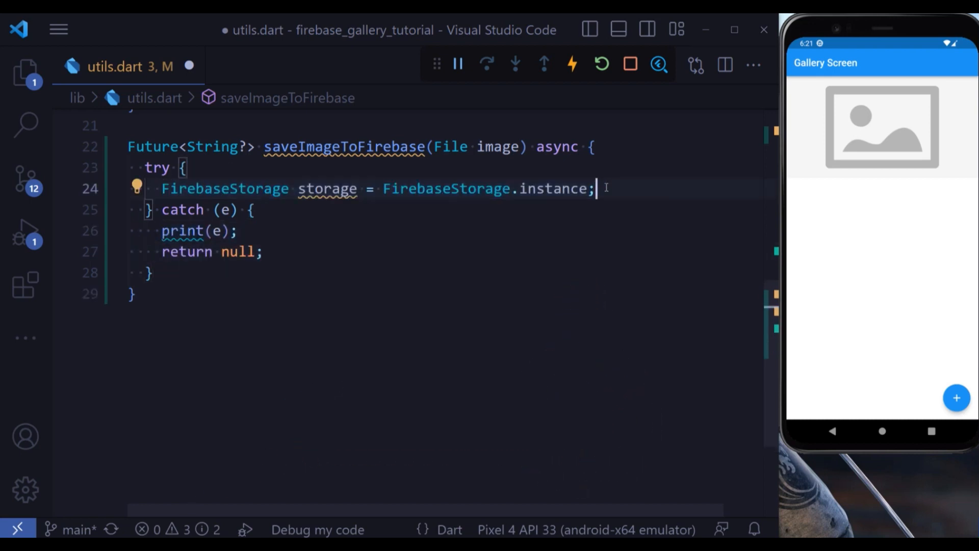
pyautogui.write('String imageName = DateTime.now().millisecondsSinceEpoch.toString();')
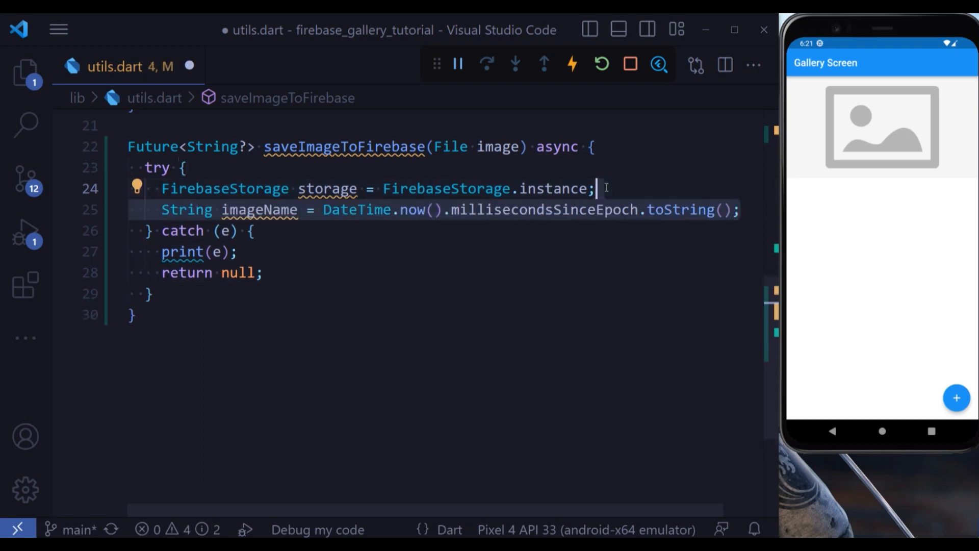
pyautogui.click(740, 210)
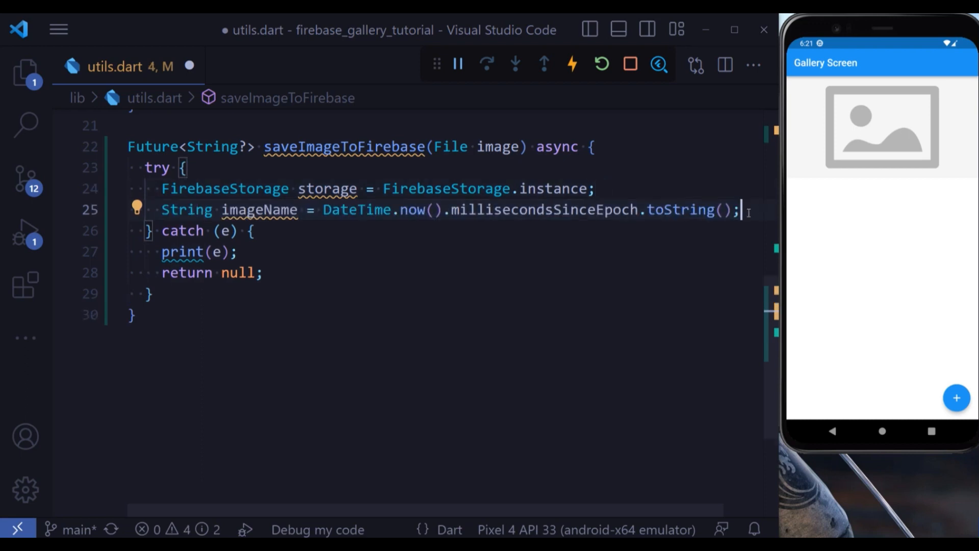
pyautogui.write("Reference storageReference = storage.ref().child('images/$imageName');")
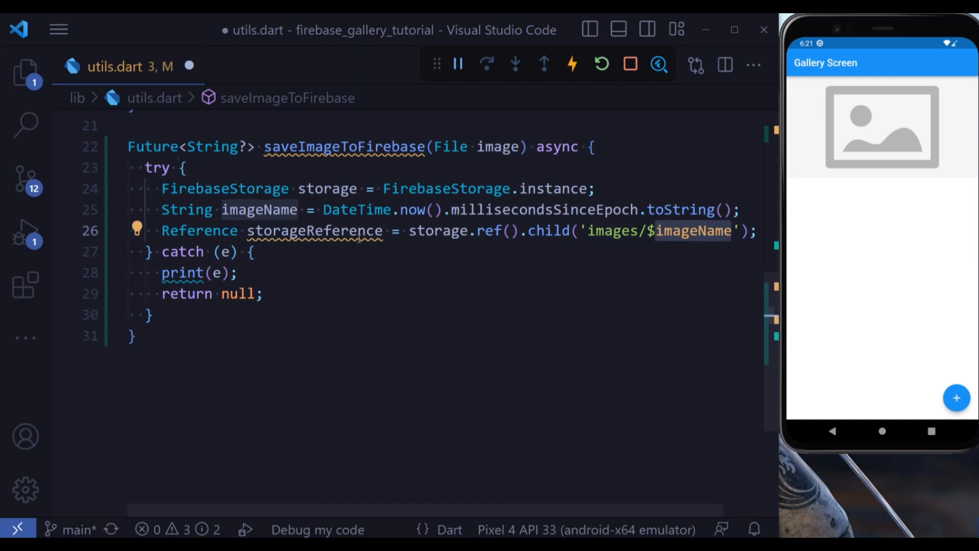
pyautogui.write('await storageReference.putFile(image);')
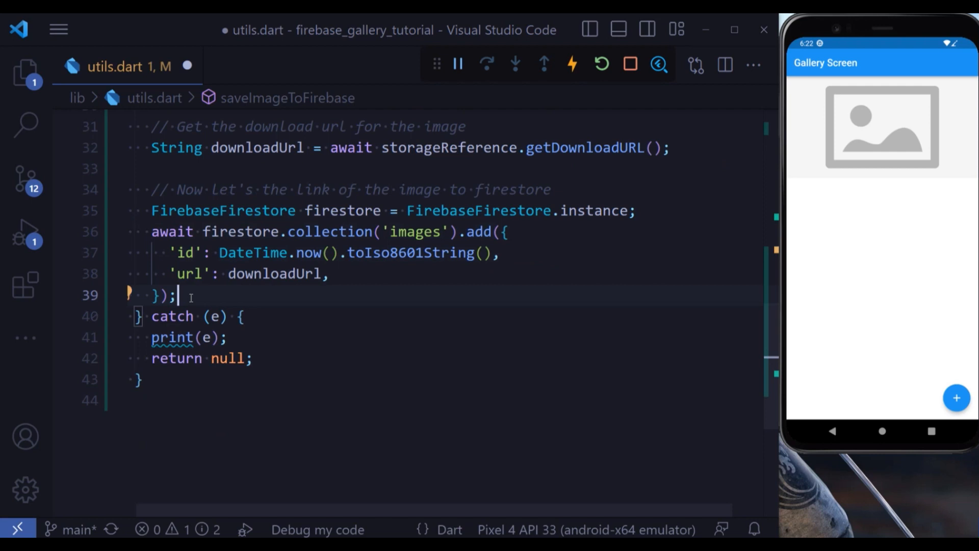
pyautogui.click(209, 232)
pyautogui.write('return downloadUrl;')
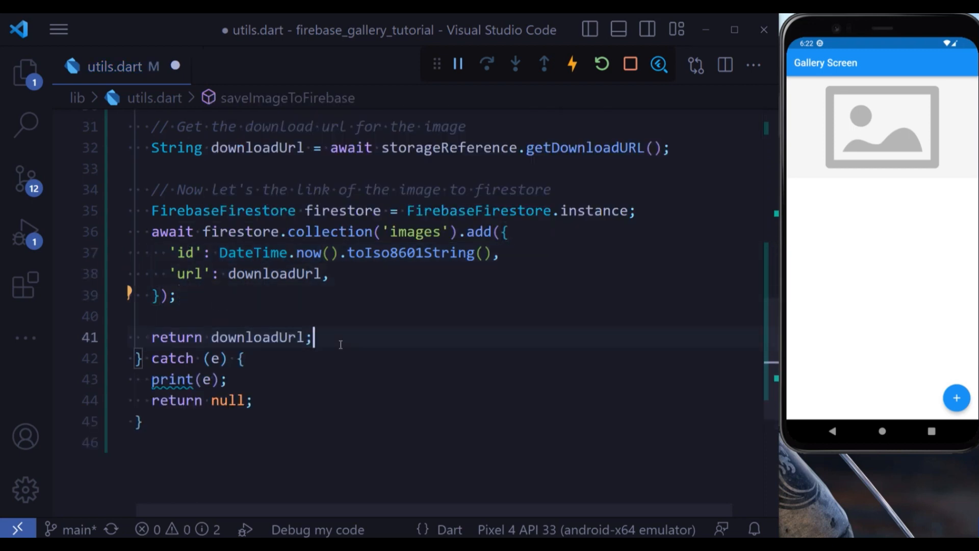
pyautogui.press('ctrl+s')
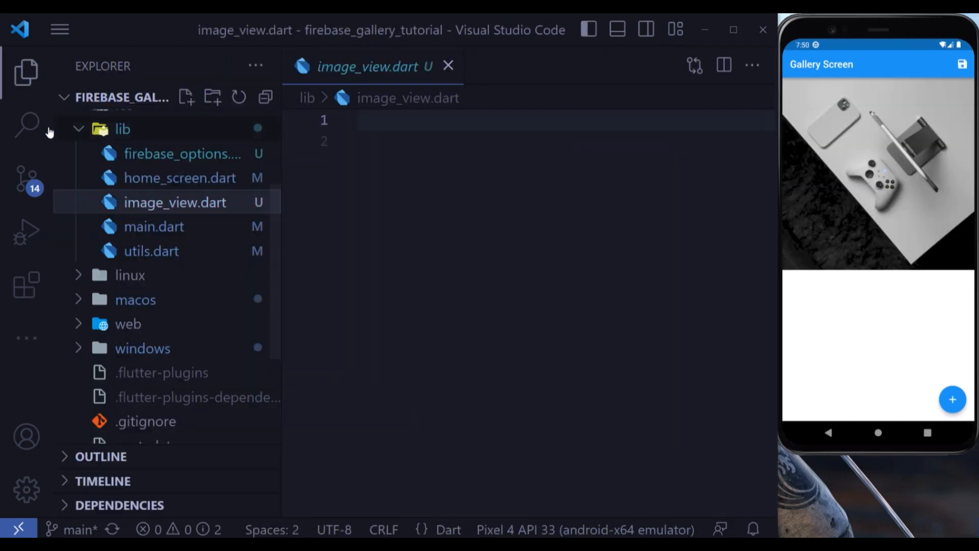
# Write ImageView streaming collection('images') ordered by id descending into a grid of image URLs.
pyautogui.click(27, 67)
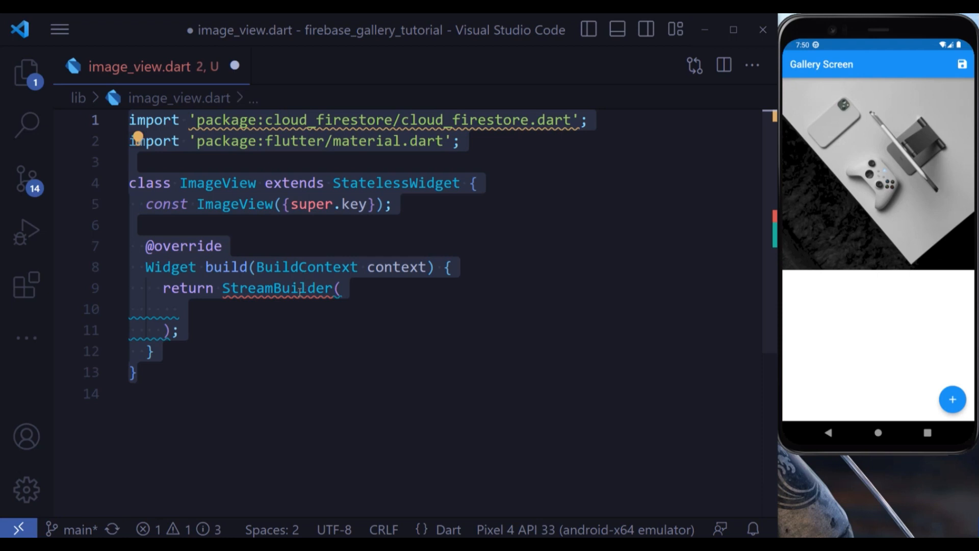
pyautogui.write("stream: FirebaseFirestore.instance.collection('images').orderBy('id', descending: true).snapshots(),")
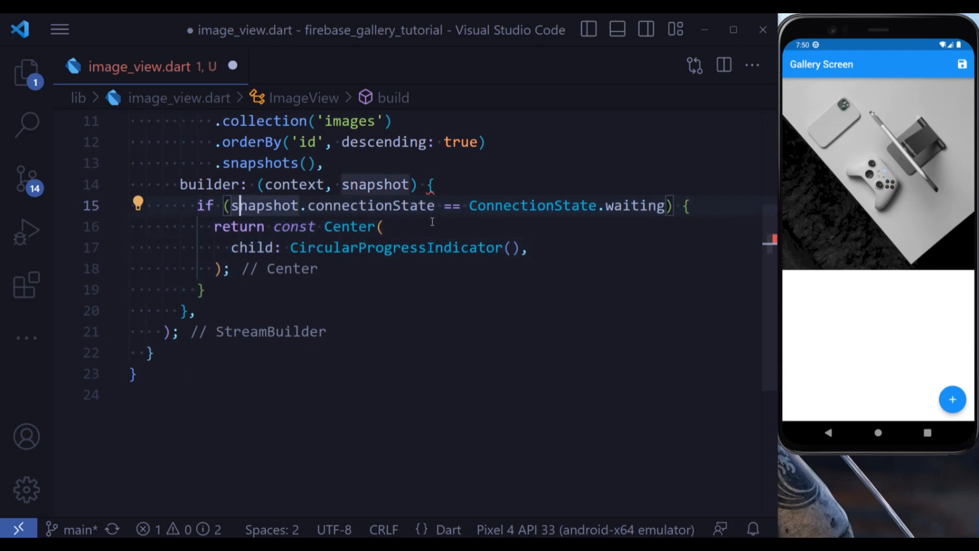
pyautogui.moveTo(235, 283)
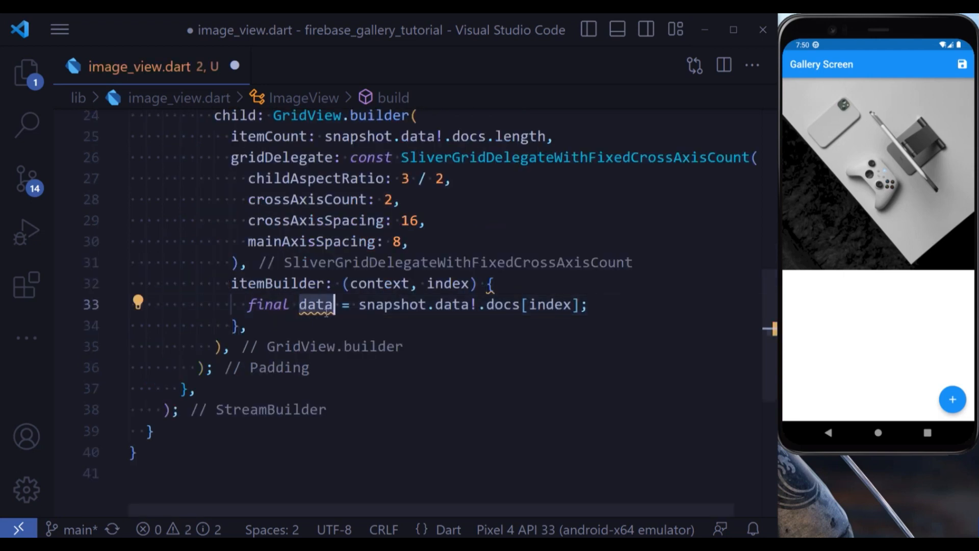
pyautogui.write("String imageUrl = data.data()['url'];")
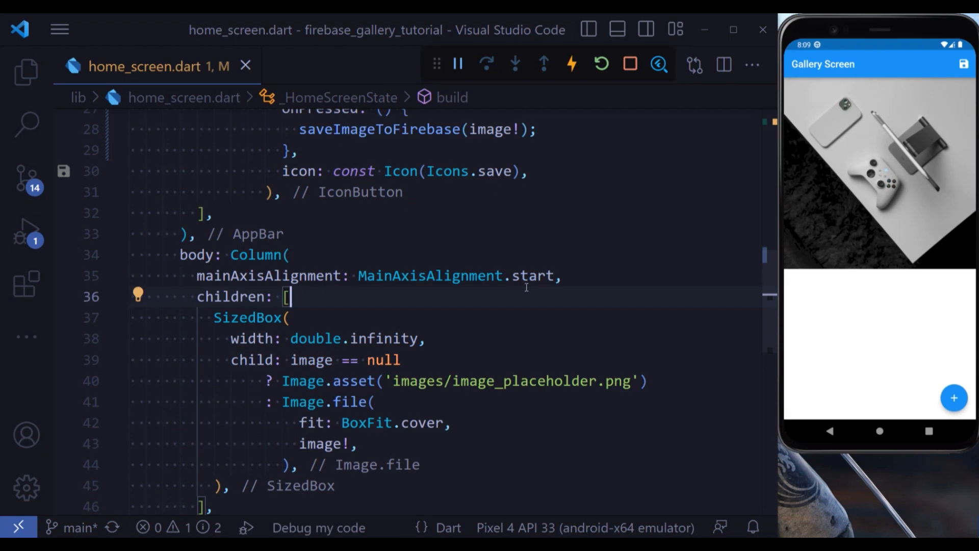
pyautogui.moveTo(830, 246)
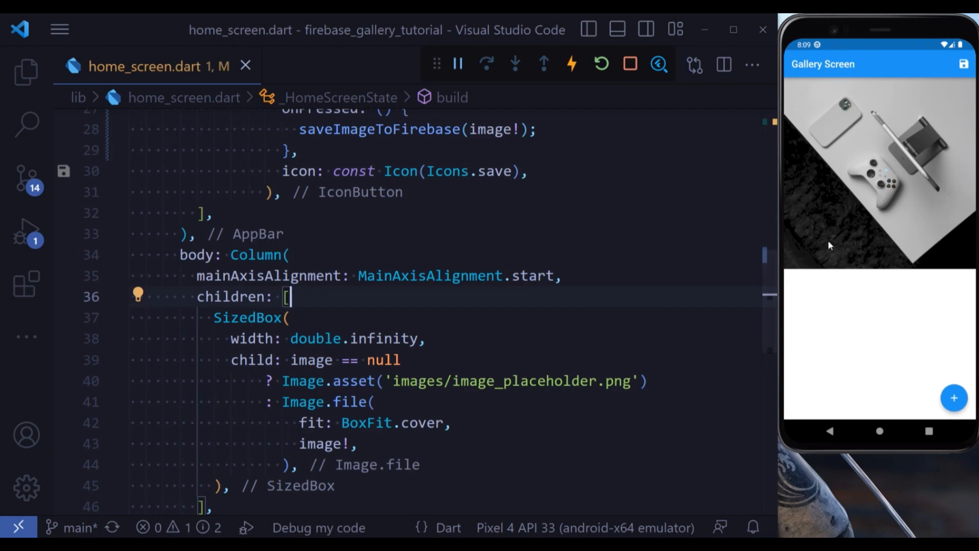
# Wrap the image preview in Expanded flex 2 and add Expanded flex 3 ImageView below.
pyautogui.write('Expanded(\\n  flex: 2,\\n  child:')
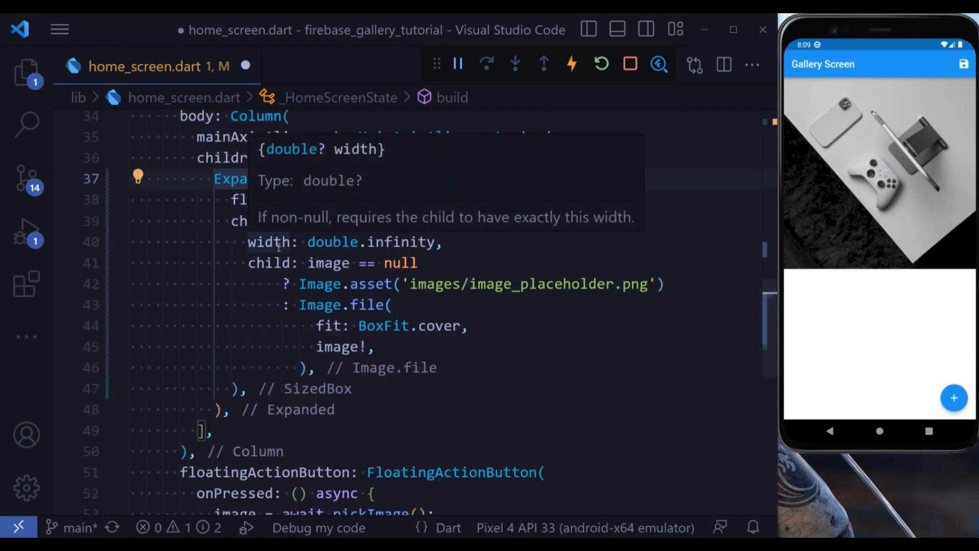
pyautogui.scroll(-3)
pyautogui.write('child: ImageView(),')
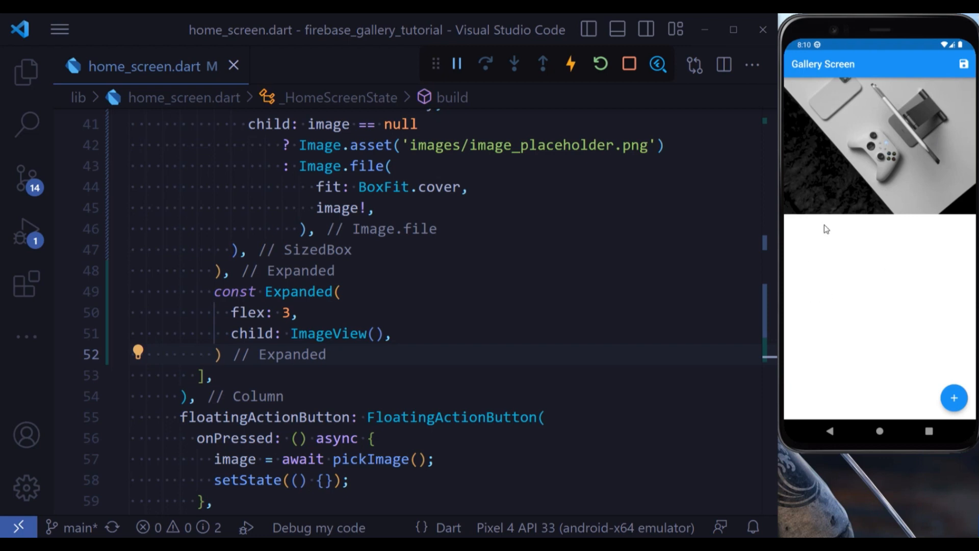
pyautogui.moveTo(867, 213)
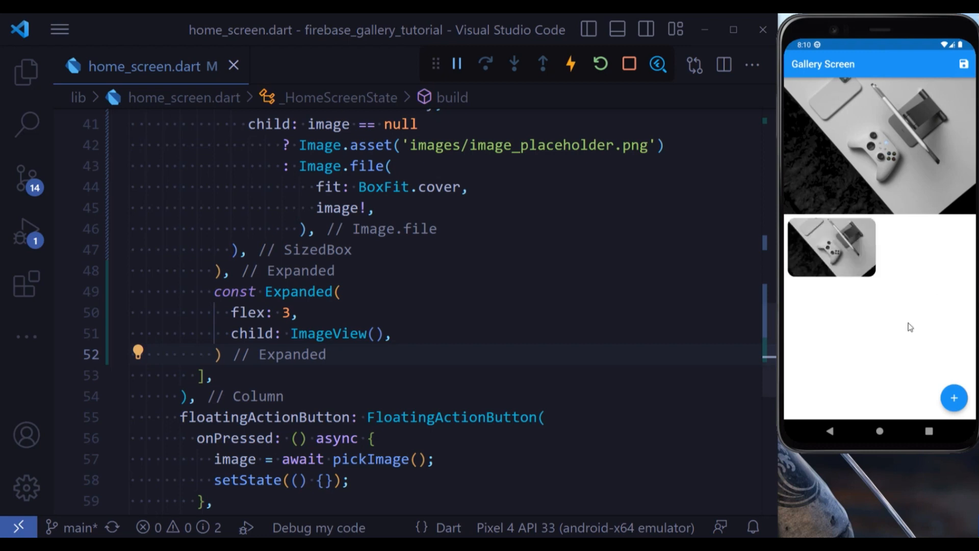
pyautogui.moveTo(934, 386)
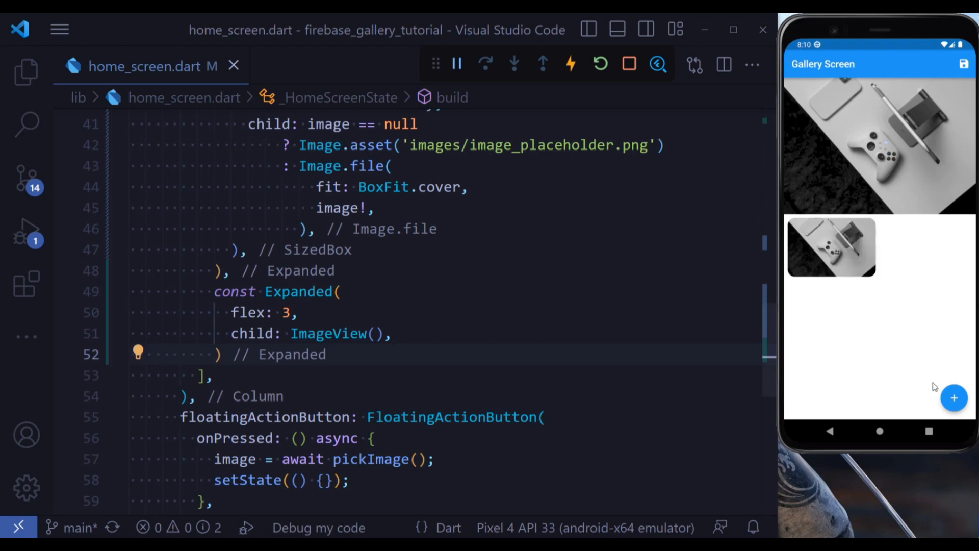
# Tap the + button in the emulator to open the image picker for another photo.
pyautogui.click(954, 398)
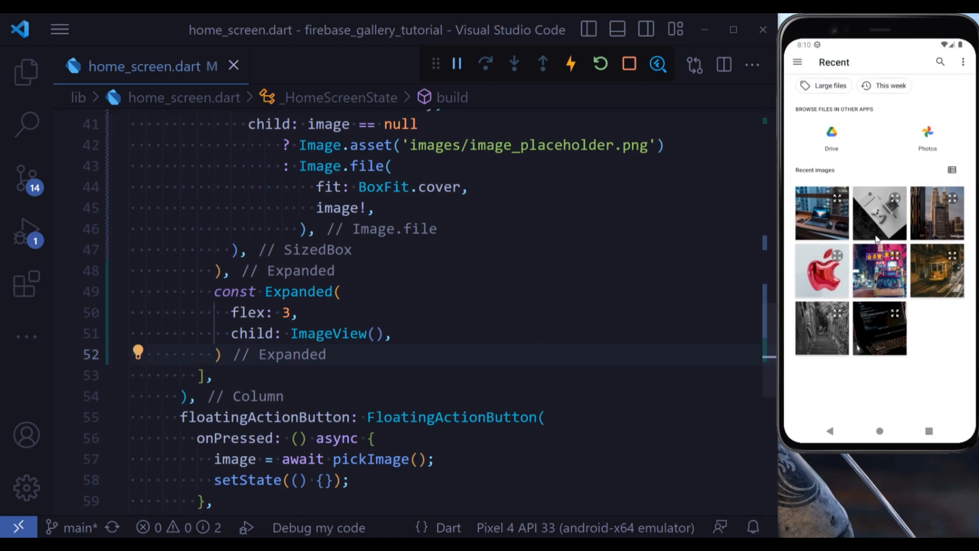